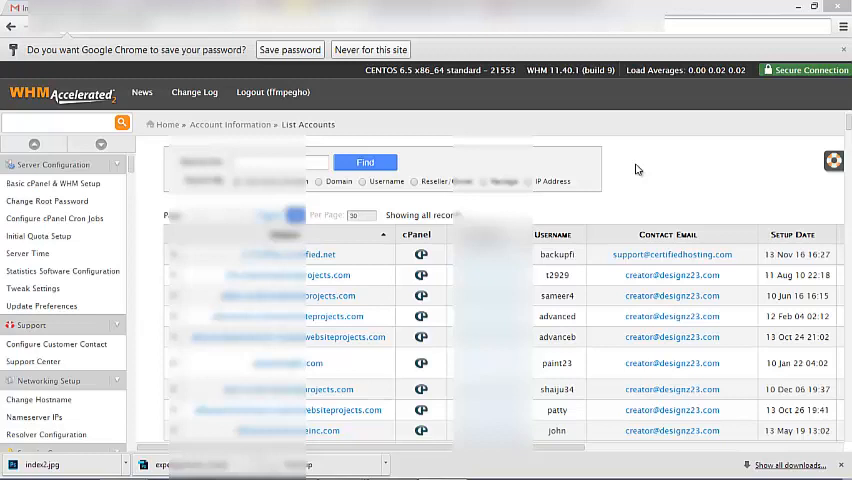
{"action": "mouse_move", "coordinate": [630, 164]}
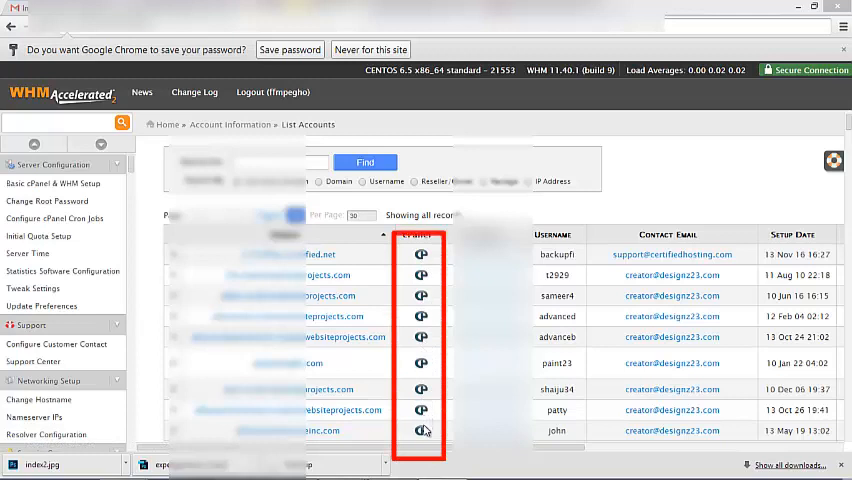
{"action": "mouse_move", "coordinate": [430, 208]}
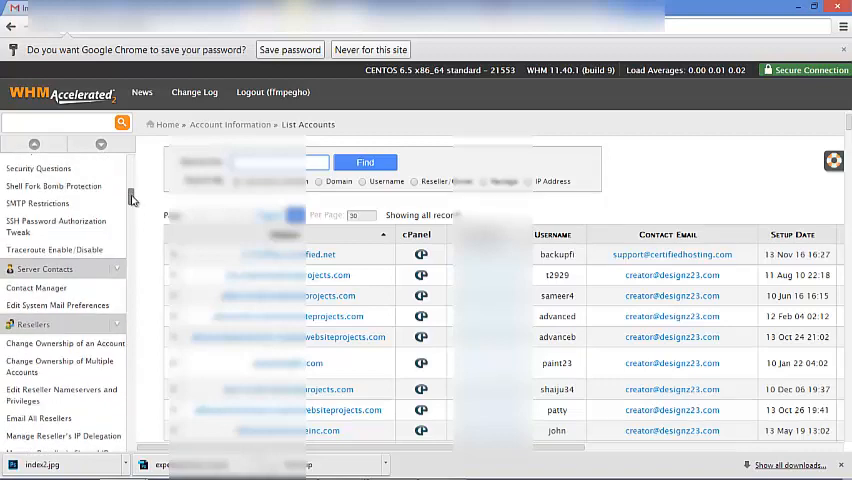
{"action": "scroll", "scroll_direction": "down", "scroll_amount": 3}
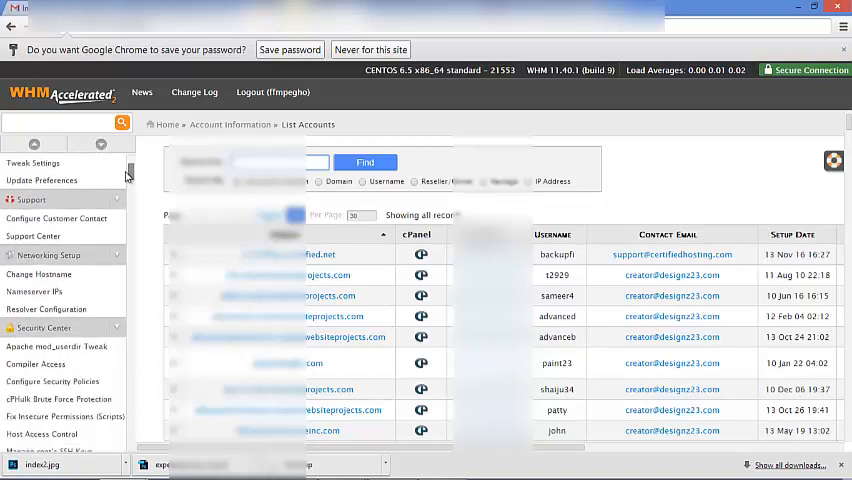
{"action": "scroll", "scroll_direction": "down", "scroll_amount": 3}
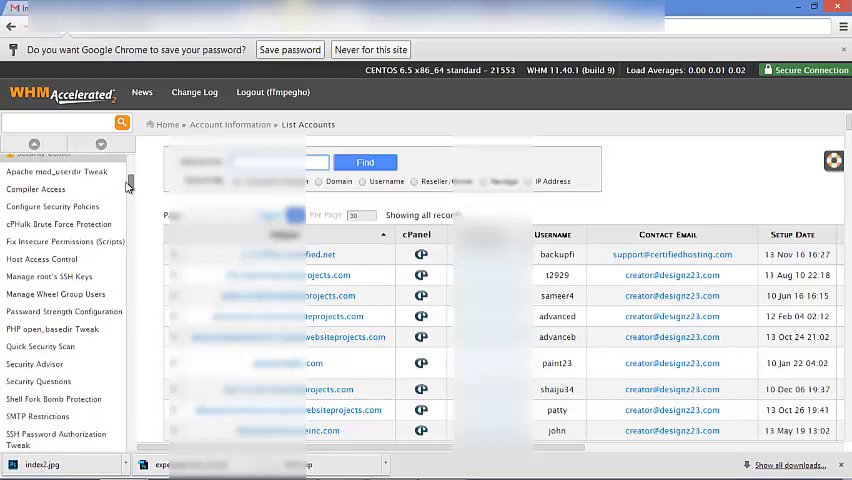
{"action": "scroll", "scroll_direction": "down", "scroll_amount": 3}
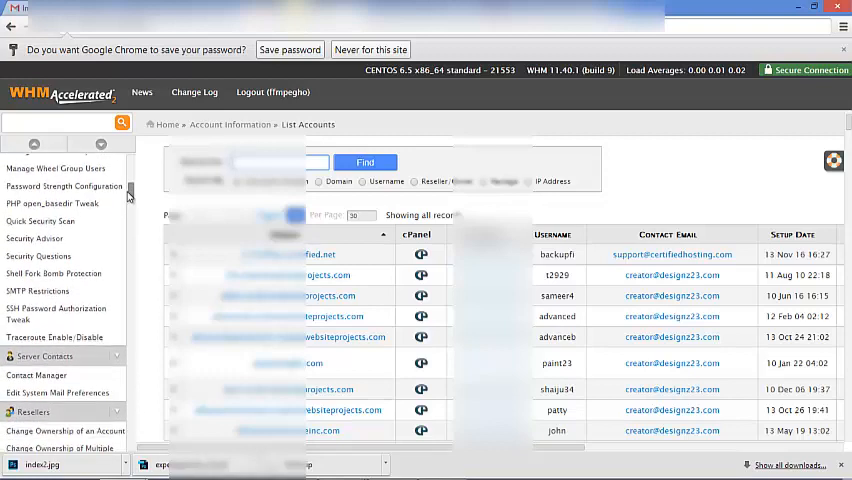
{"action": "scroll", "scroll_direction": "down", "scroll_amount": 3}
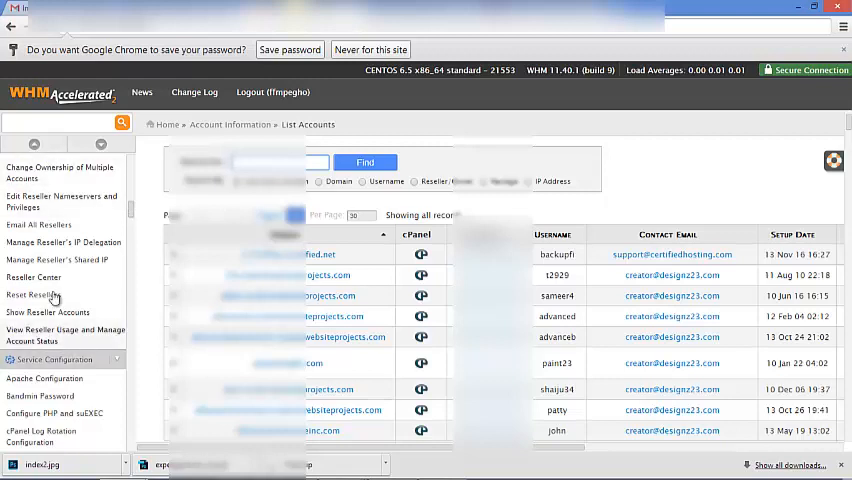
{"action": "mouse_move", "coordinate": [62, 201]}
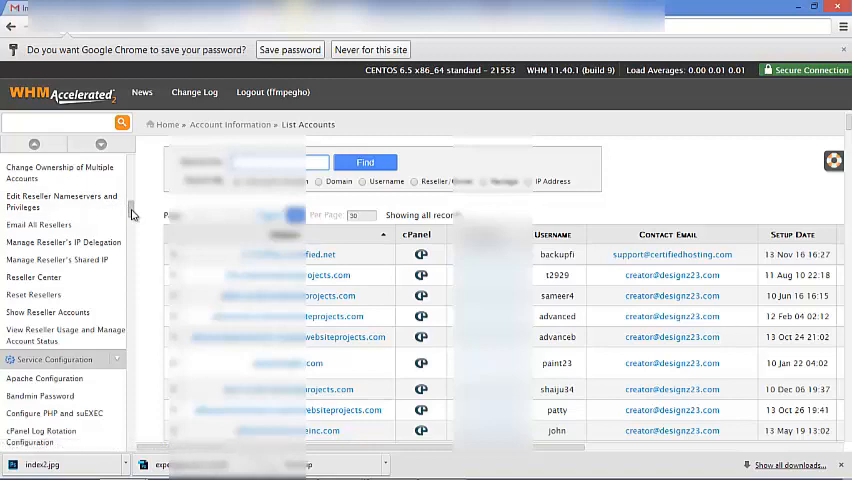
{"action": "scroll", "scroll_direction": "down", "scroll_amount": 3}
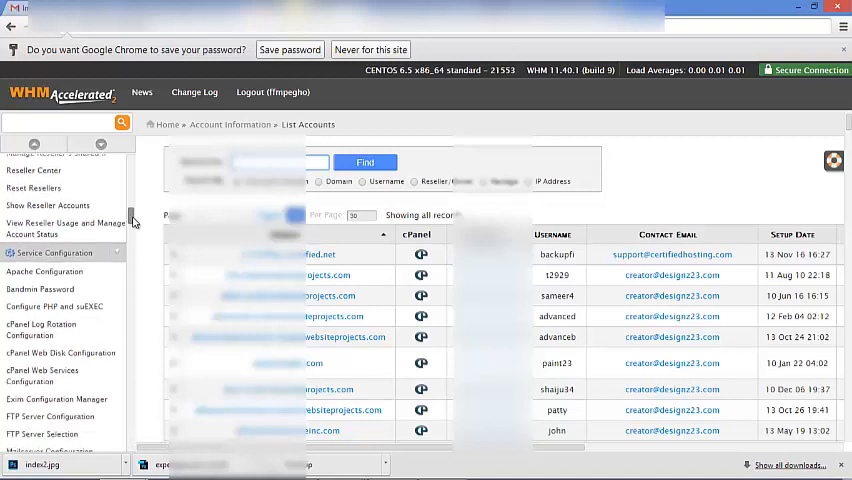
{"action": "scroll", "scroll_direction": "down", "scroll_amount": 3}
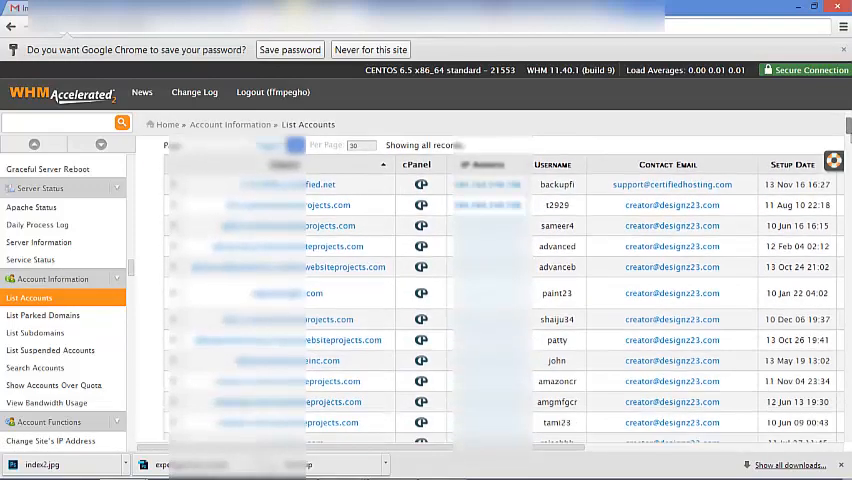
{"action": "scroll", "scroll_direction": "down", "scroll_amount": 3}
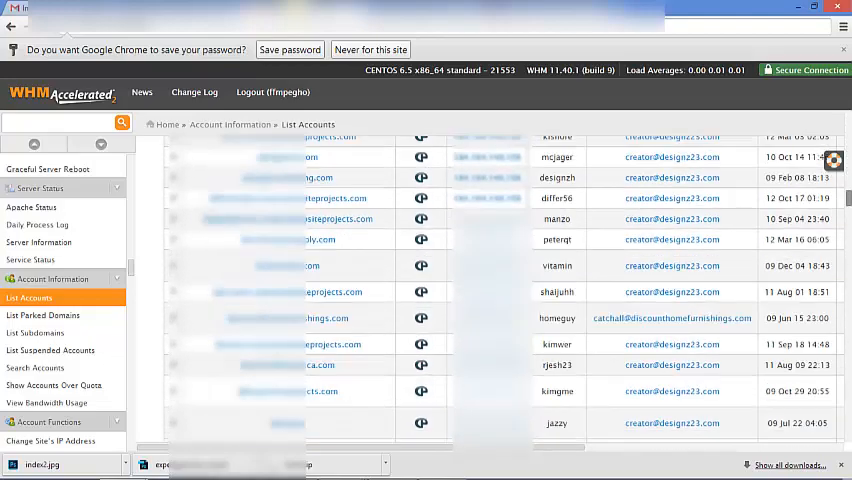
{"action": "scroll", "scroll_direction": "down", "scroll_amount": 3}
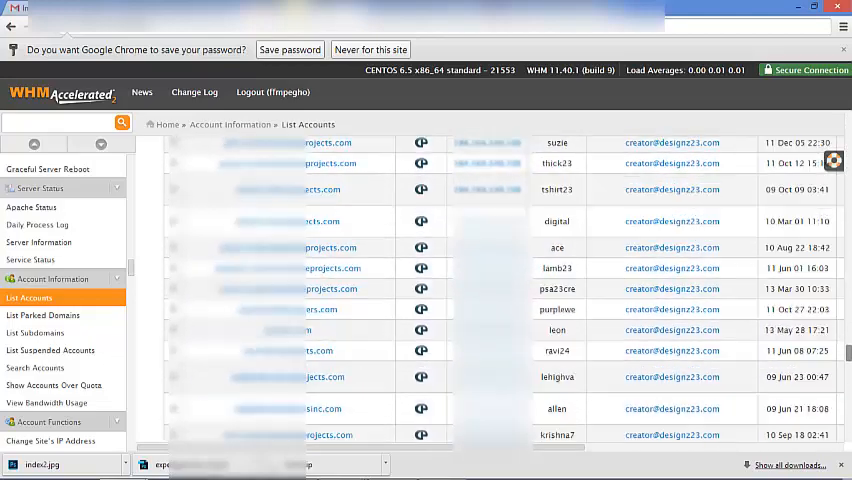
{"action": "scroll", "scroll_direction": "down", "scroll_amount": 3}
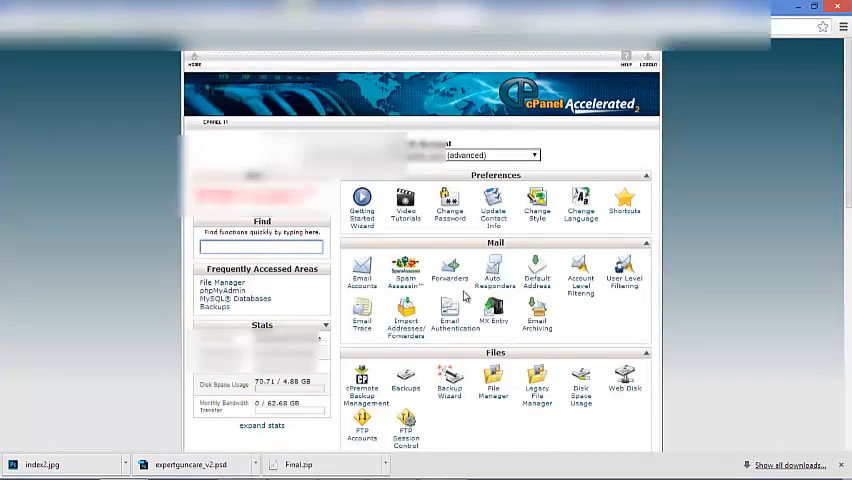
{"action": "mouse_move", "coordinate": [348, 323]}
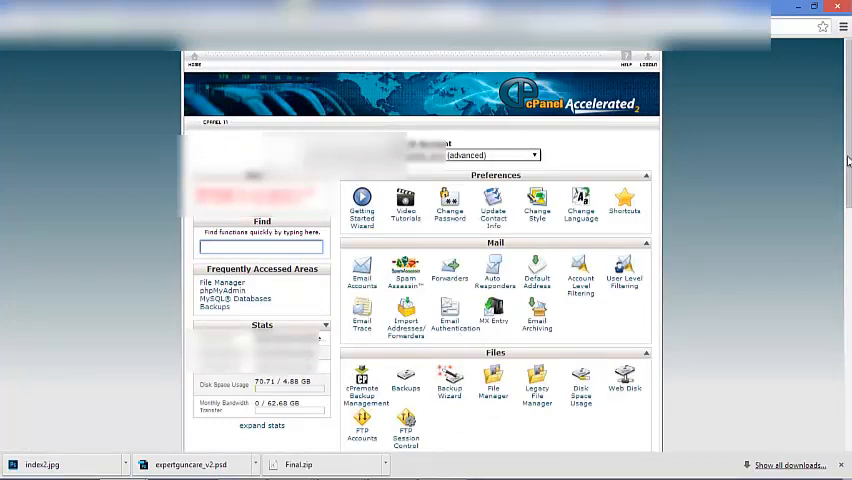
{"action": "scroll", "scroll_direction": "down", "scroll_amount": 3}
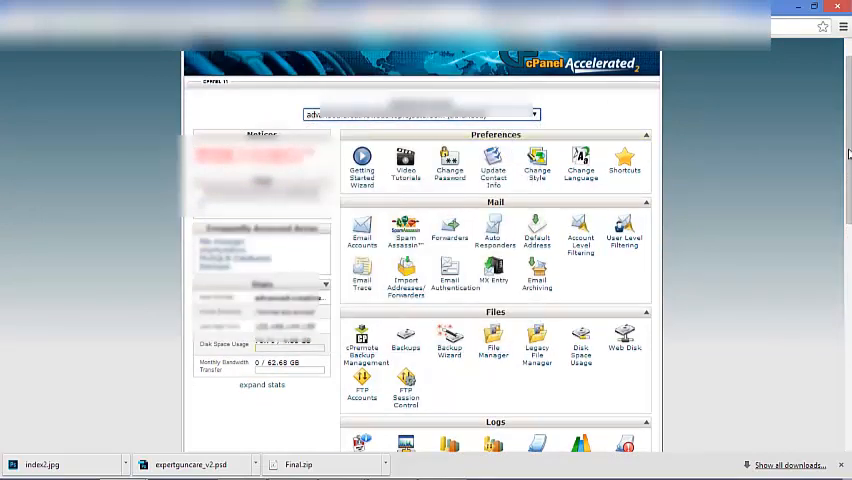
{"action": "scroll", "scroll_direction": "down", "scroll_amount": 3}
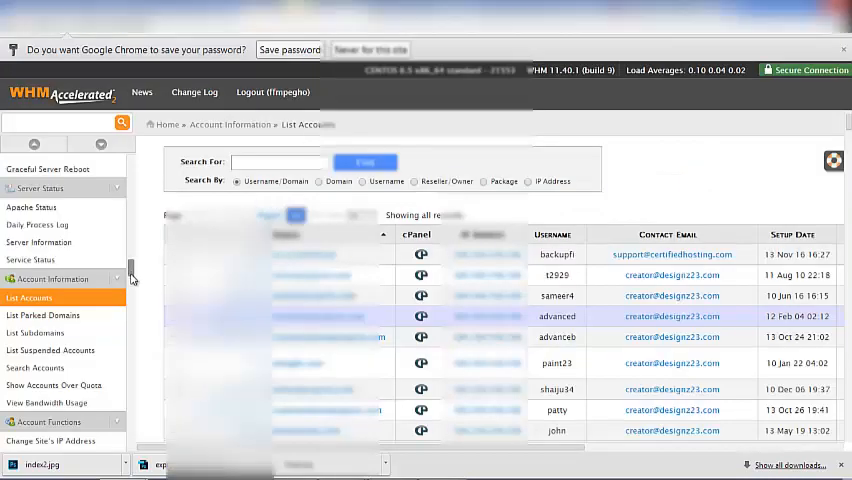
{"action": "scroll", "scroll_direction": "down", "scroll_amount": 3}
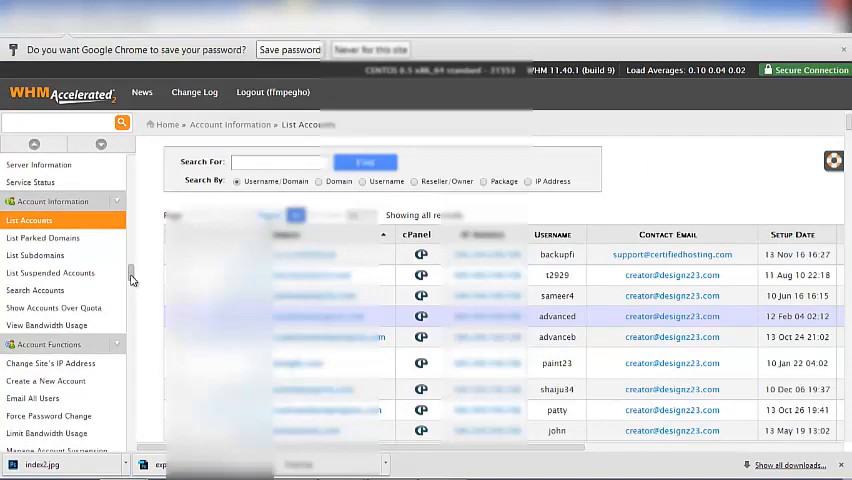
{"action": "scroll", "scroll_direction": "up", "scroll_amount": 3}
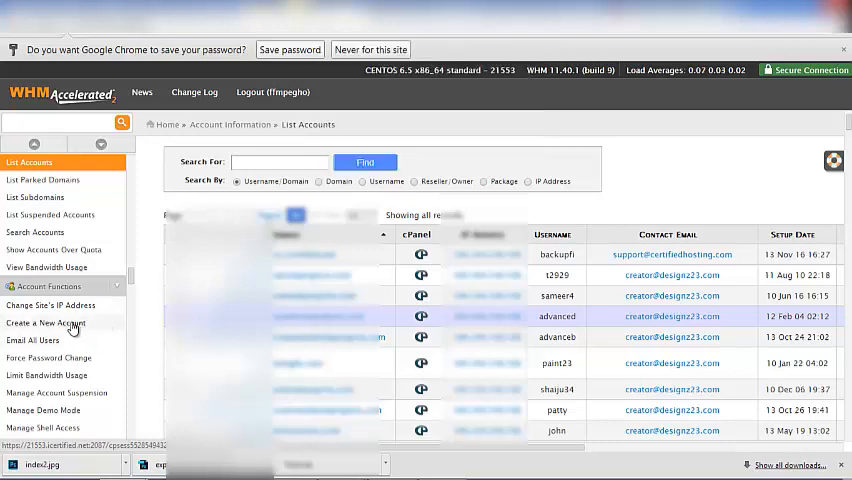
{"action": "left_click", "coordinate": [46, 322]}
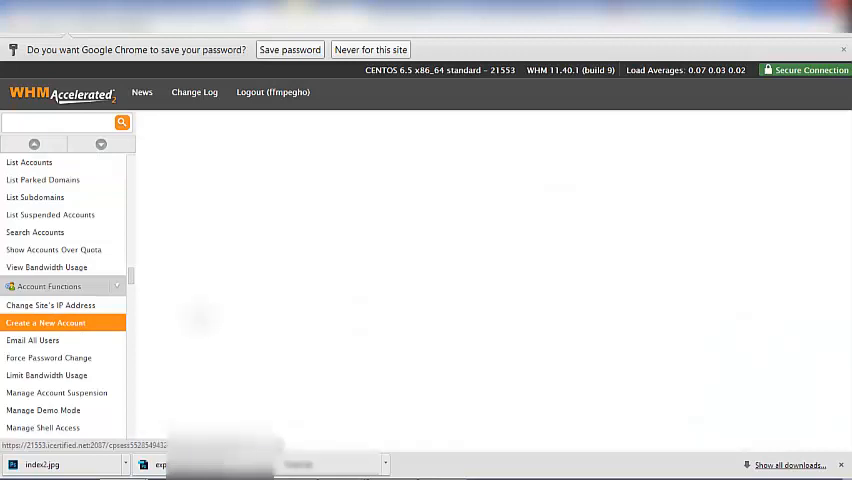
{"action": "left_click", "coordinate": [45, 322]}
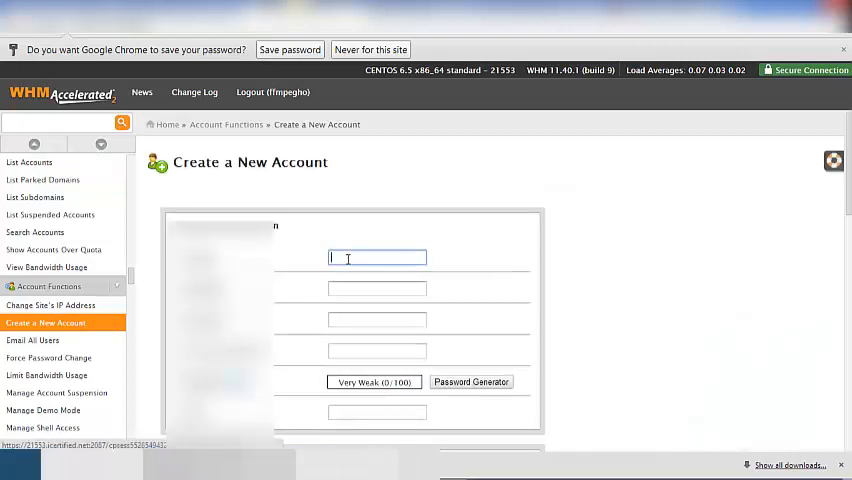
{"action": "type", "text": "www."}
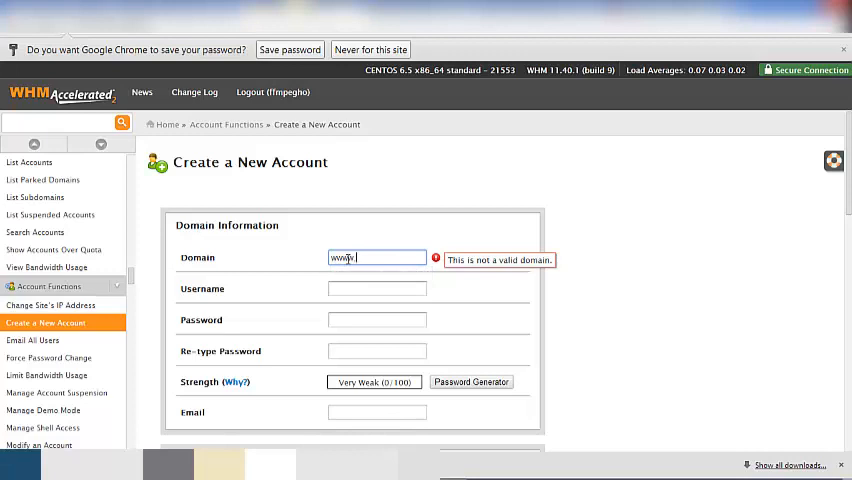
{"action": "type", "text": "thisis"}
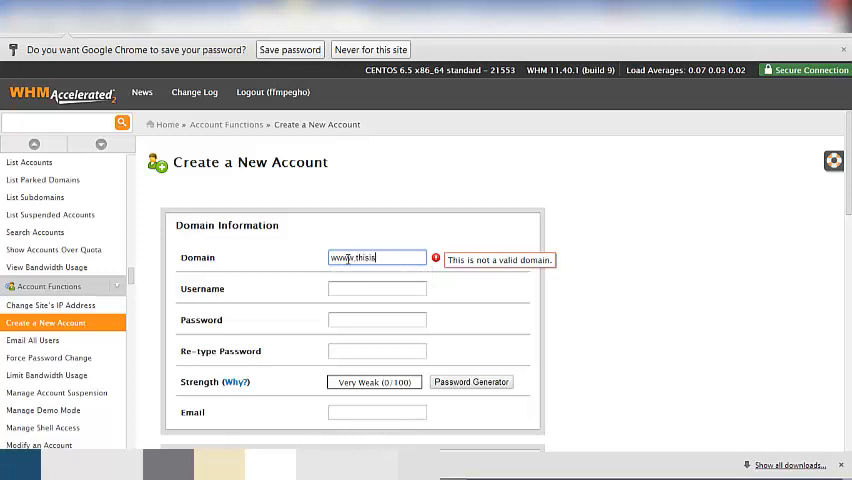
{"action": "type", "text": "atest23.com"}
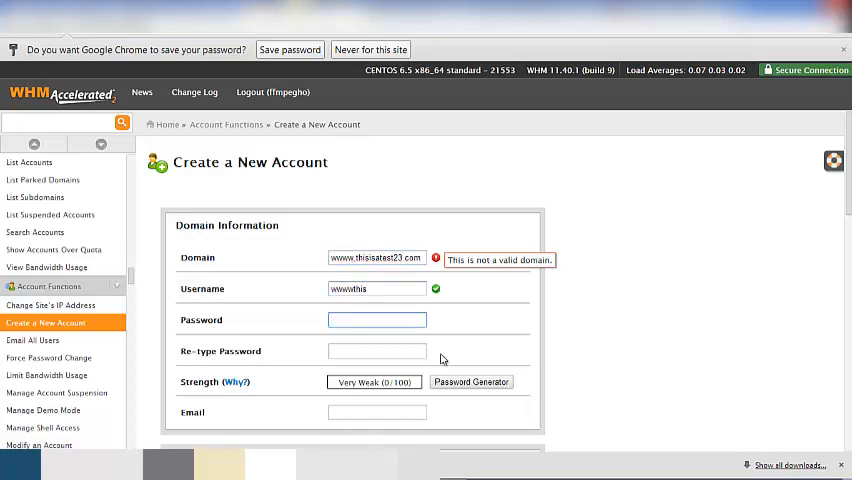
{"action": "left_click", "coordinate": [470, 381]}
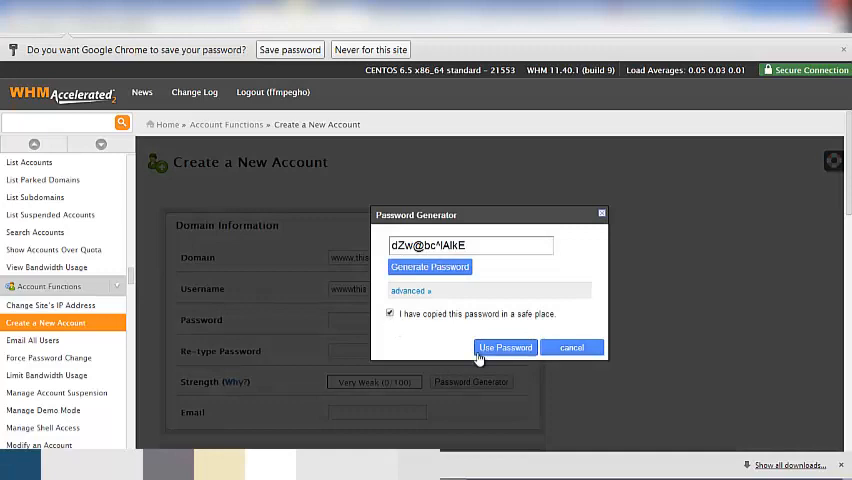
{"action": "left_click", "coordinate": [505, 347]}
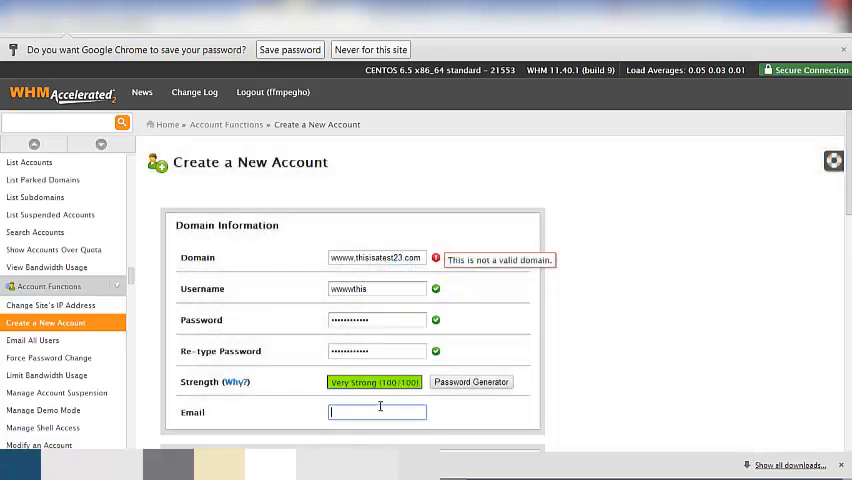
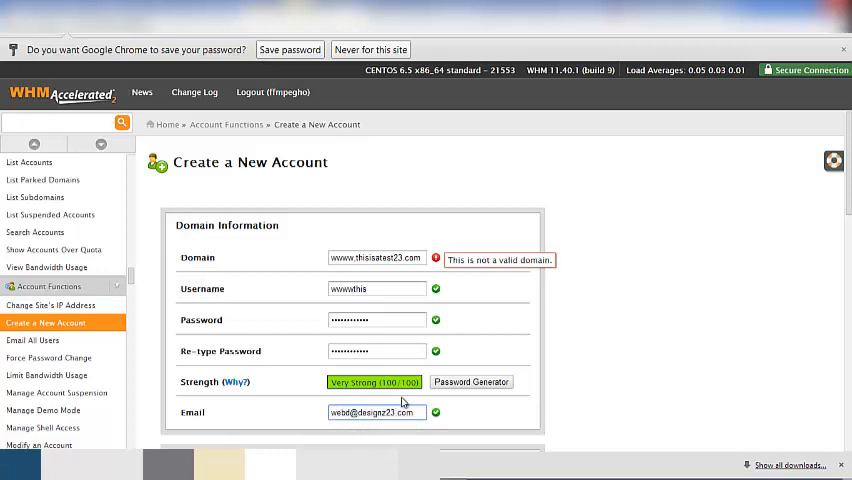
- Choose the ffmpegho_Bigger package for the new account
{"action": "scroll", "scroll_direction": "down", "scroll_amount": 3}
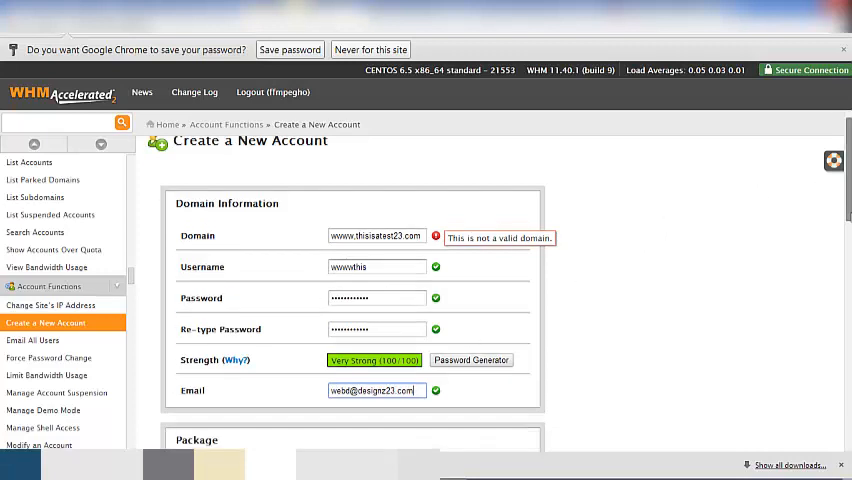
{"action": "scroll", "scroll_direction": "down", "scroll_amount": 3}
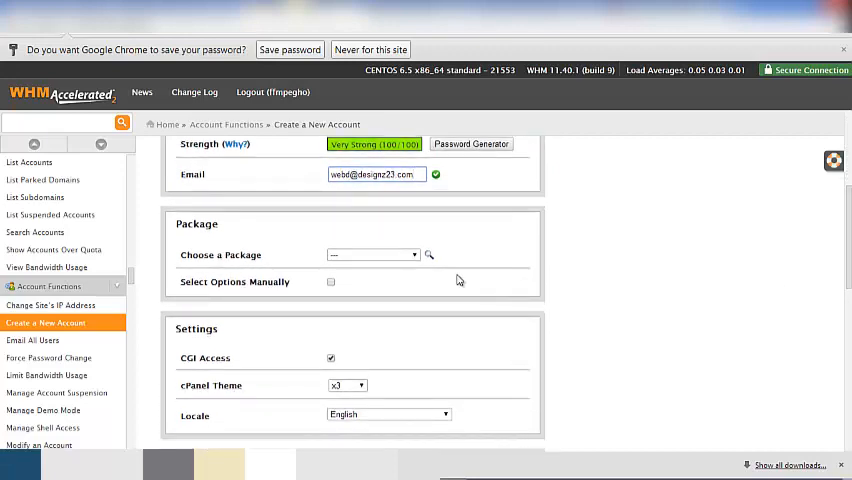
{"action": "left_click", "coordinate": [372, 254]}
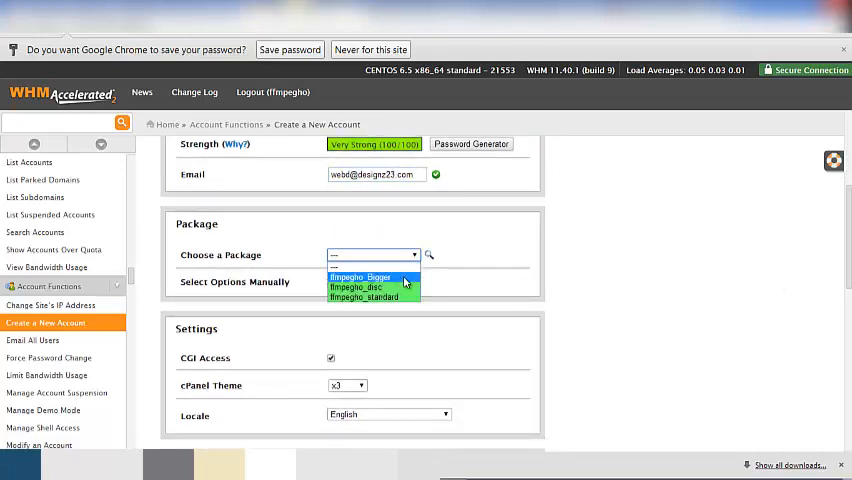
{"action": "left_click", "coordinate": [360, 277]}
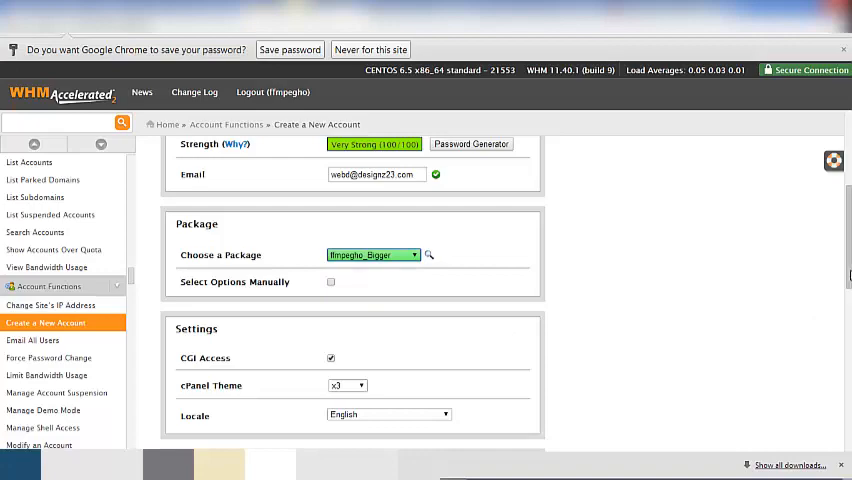
{"action": "scroll", "scroll_direction": "down", "scroll_amount": 3}
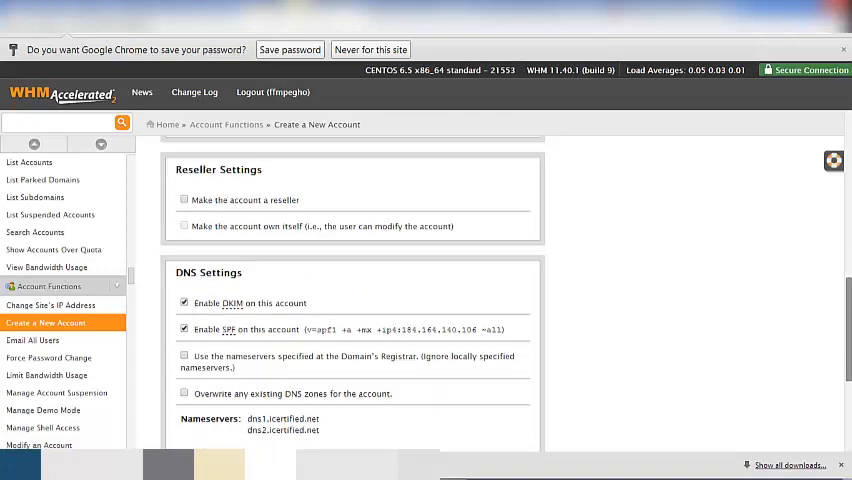
{"action": "scroll", "scroll_direction": "down", "scroll_amount": 3}
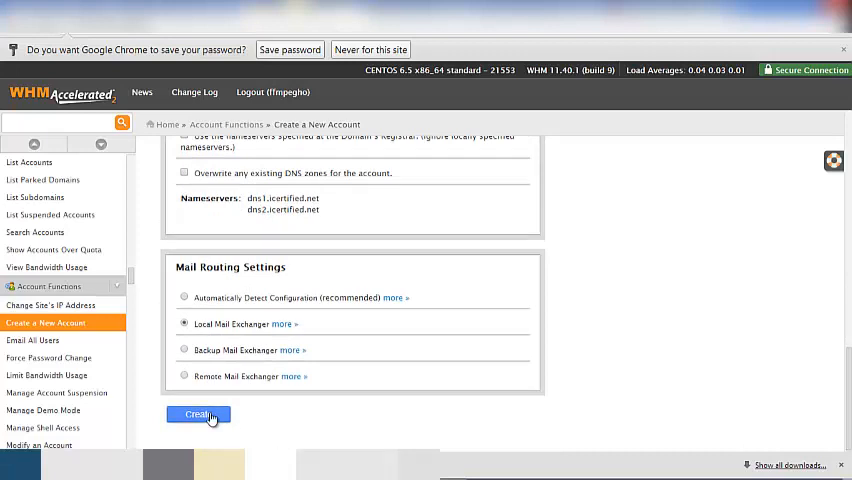
- After the invalid-domain rejection, re-enter the domain as wwwthisisatest23.com
{"action": "left_click", "coordinate": [198, 414]}
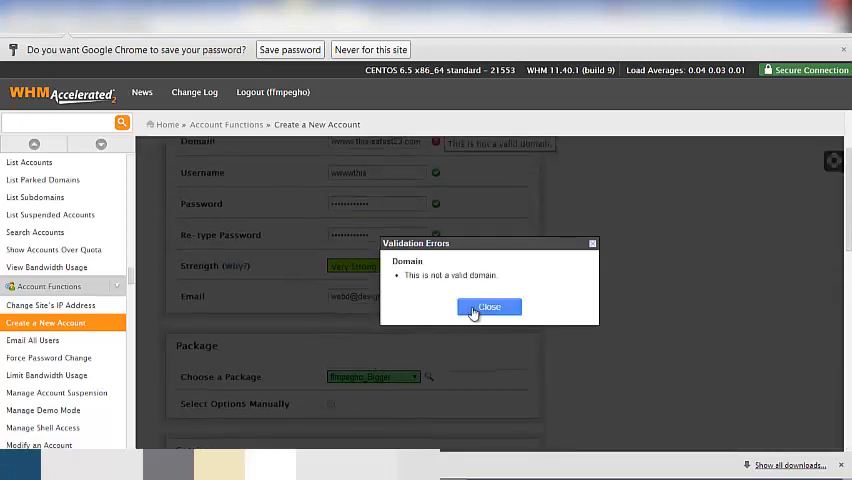
{"action": "left_click", "coordinate": [489, 307]}
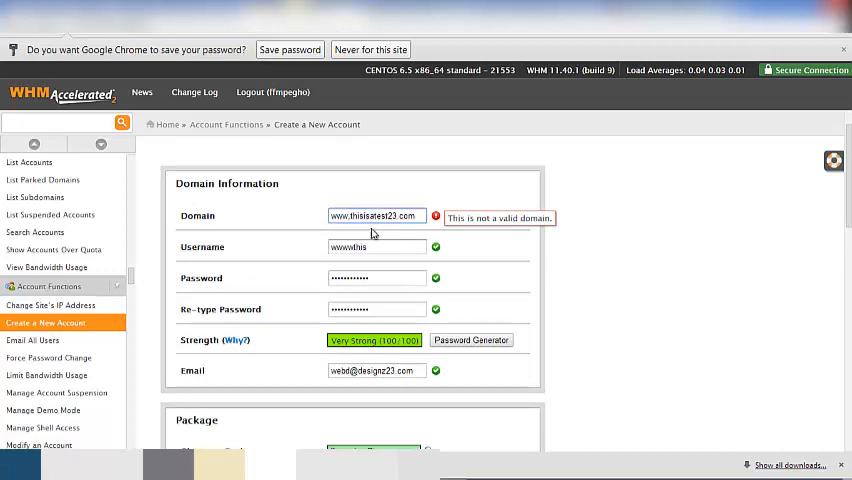
{"action": "mouse_move", "coordinate": [375, 232]}
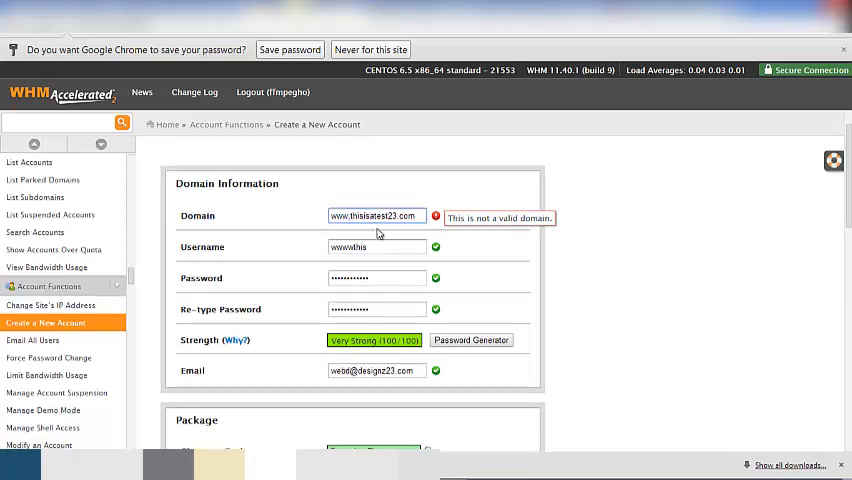
{"action": "type", "text": "wwwthisisatest23.com"}
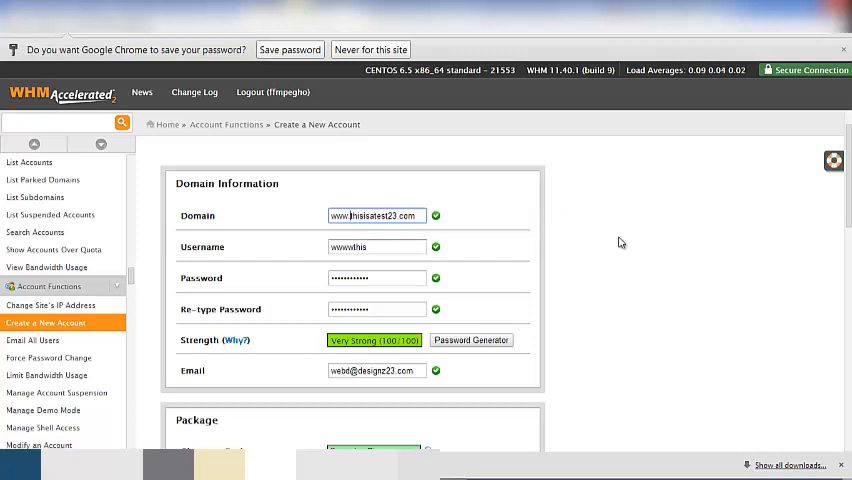
{"action": "scroll", "scroll_direction": "down", "scroll_amount": 3}
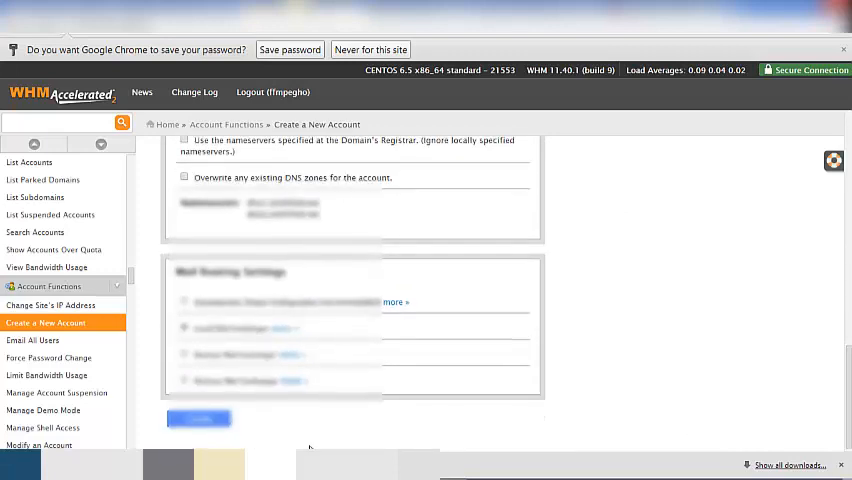
- Submit the account form and review the creation log showing every check done
{"action": "left_click", "coordinate": [198, 418]}
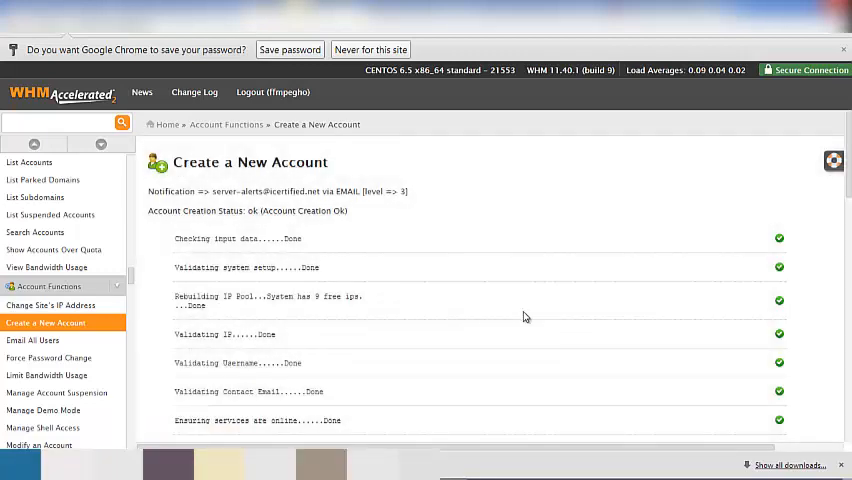
{"action": "scroll", "scroll_direction": "down", "scroll_amount": 3}
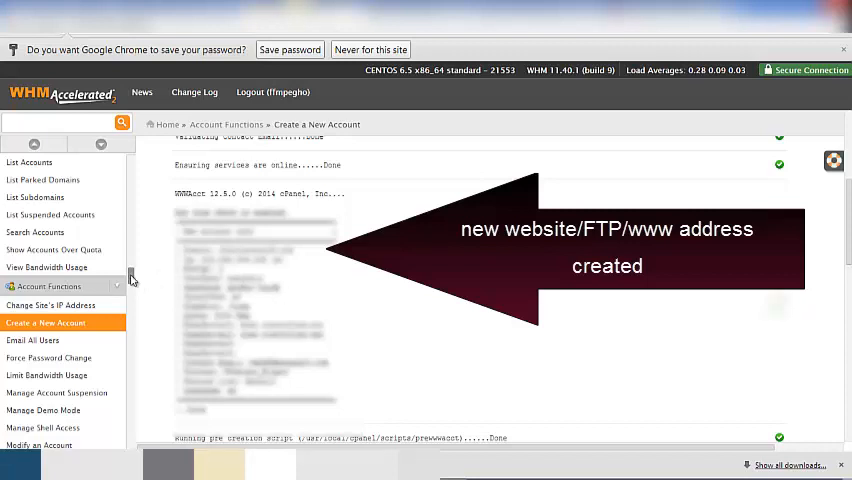
{"action": "scroll", "scroll_direction": "down", "scroll_amount": 3}
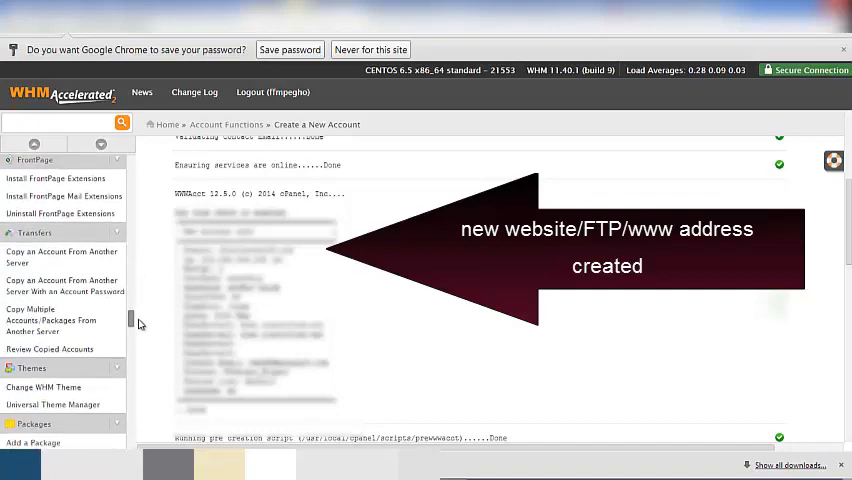
{"action": "scroll", "scroll_direction": "down", "scroll_amount": 3}
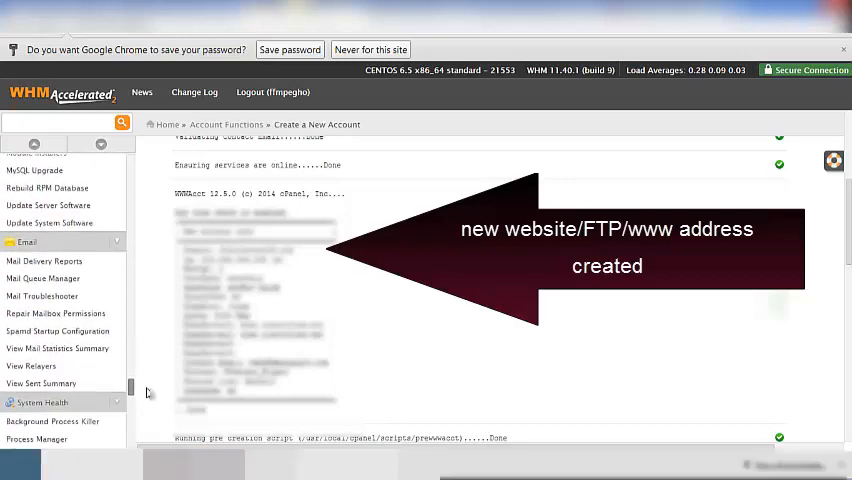
{"action": "scroll", "scroll_direction": "down", "scroll_amount": 3}
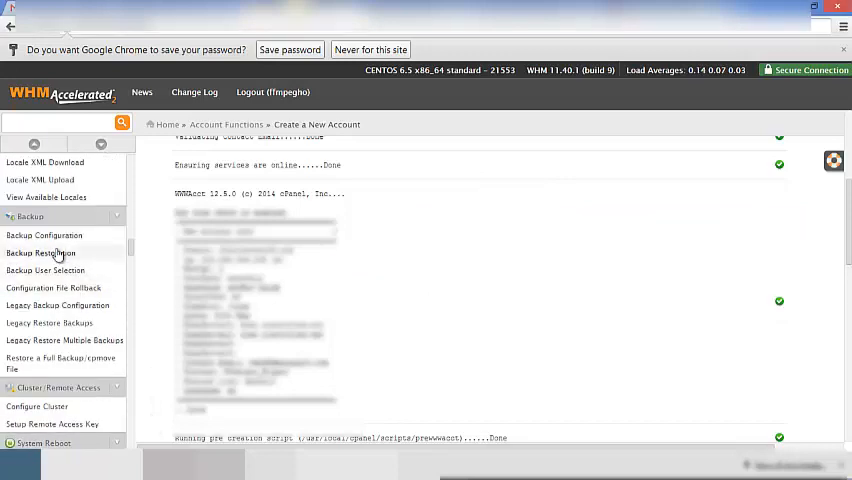
- Open Backup Configuration and set Backup Status to Enable
{"action": "left_click", "coordinate": [43, 235]}
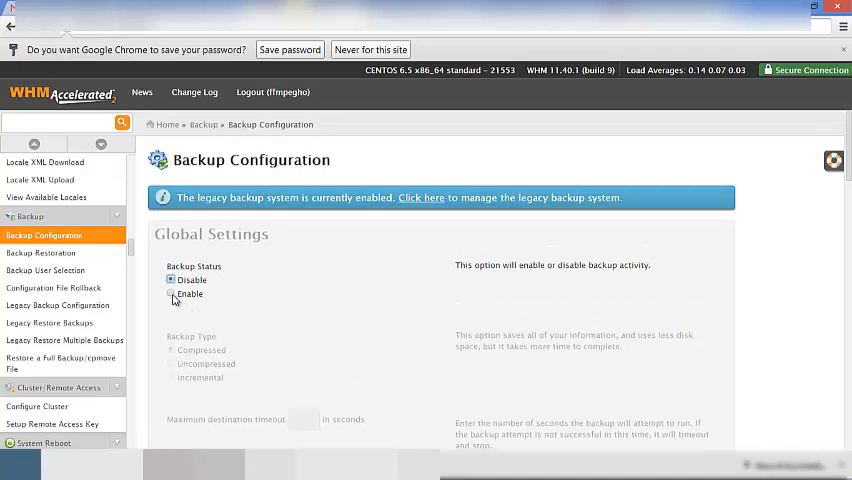
{"action": "left_click", "coordinate": [171, 294]}
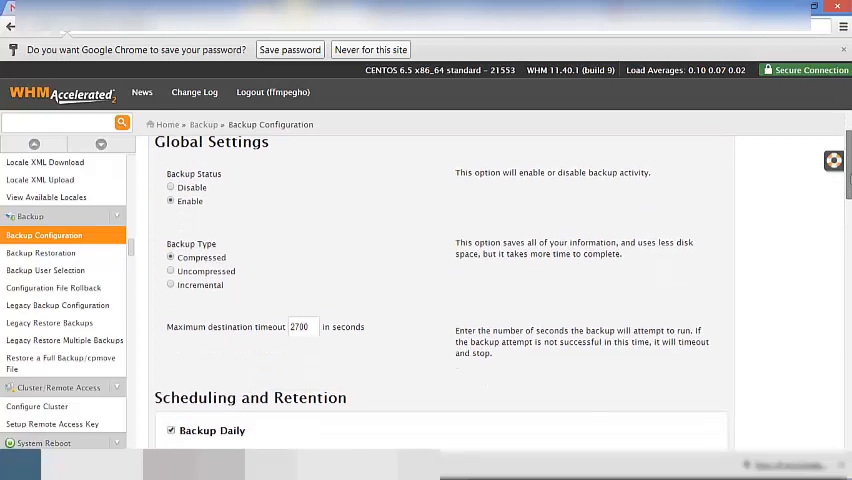
{"action": "scroll", "scroll_direction": "down", "scroll_amount": 3}
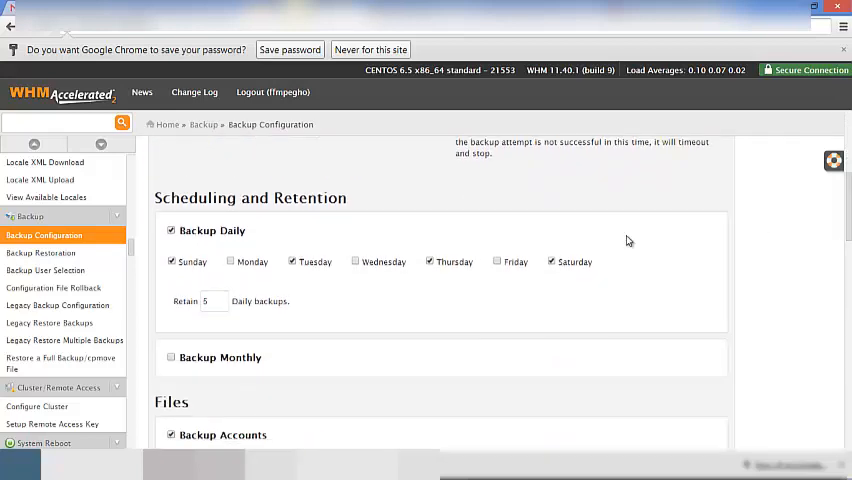
{"action": "mouse_move", "coordinate": [713, 264]}
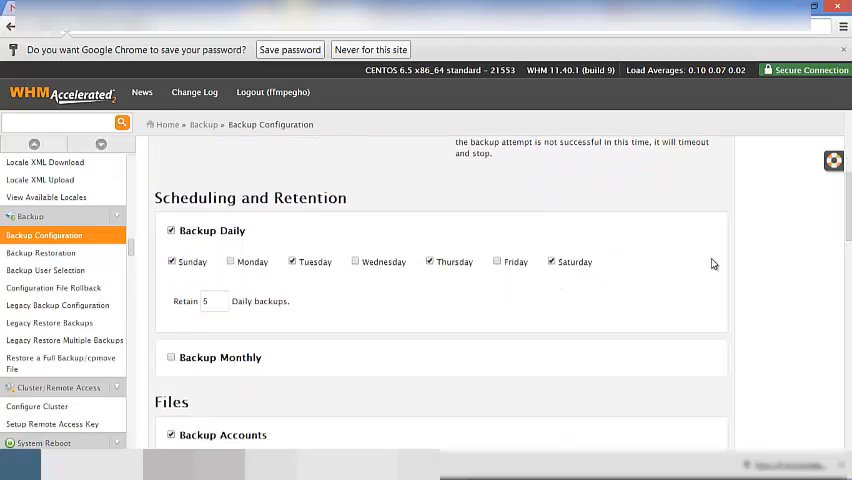
{"action": "scroll", "scroll_direction": "down", "scroll_amount": 3}
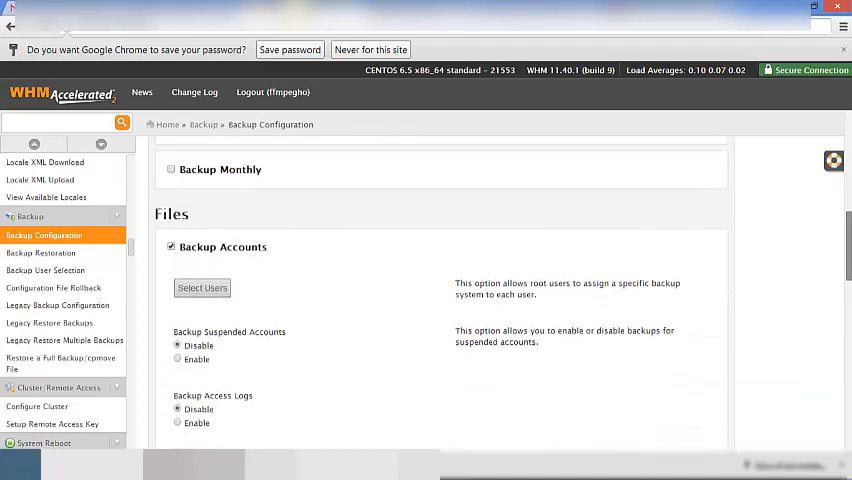
{"action": "scroll", "scroll_direction": "down", "scroll_amount": 3}
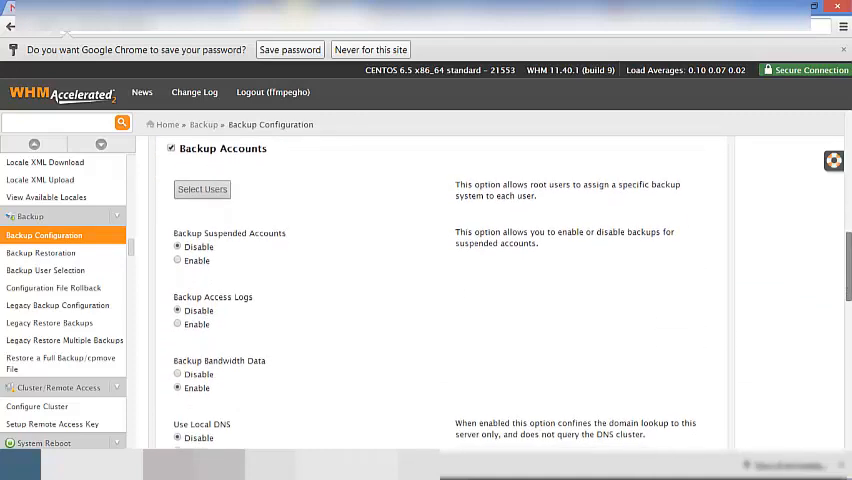
{"action": "scroll", "scroll_direction": "down", "scroll_amount": 3}
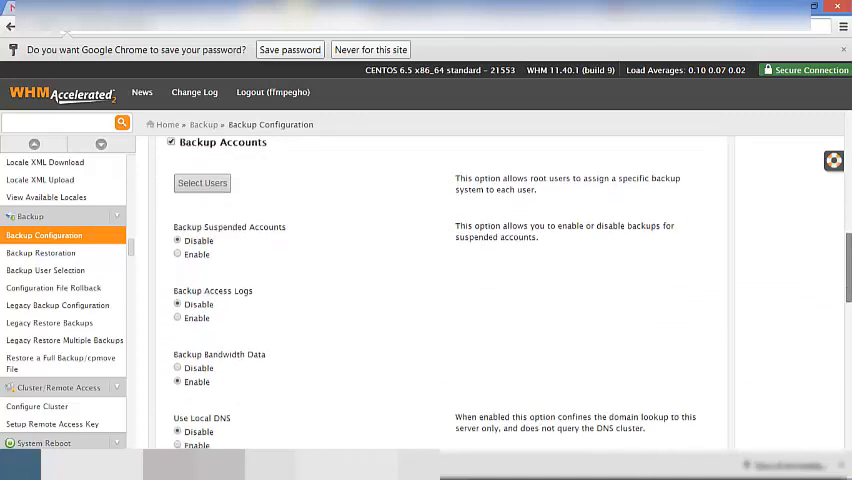
{"action": "scroll", "scroll_direction": "down", "scroll_amount": 3}
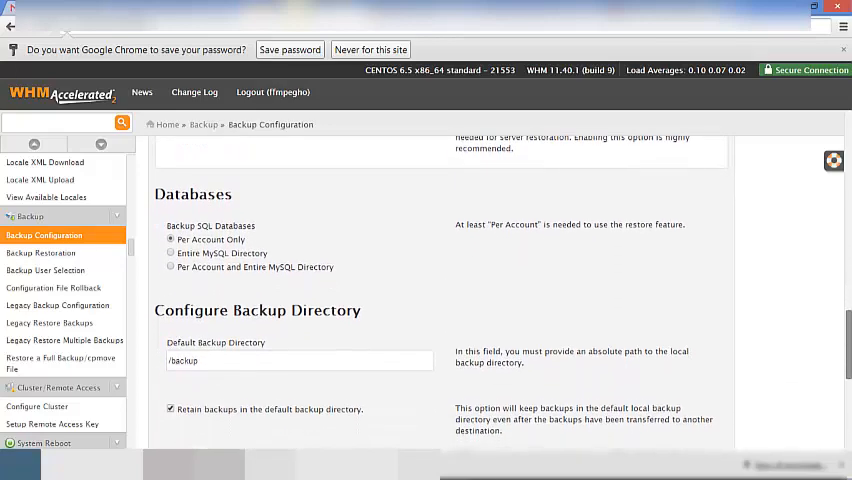
{"action": "scroll", "scroll_direction": "down", "scroll_amount": 3}
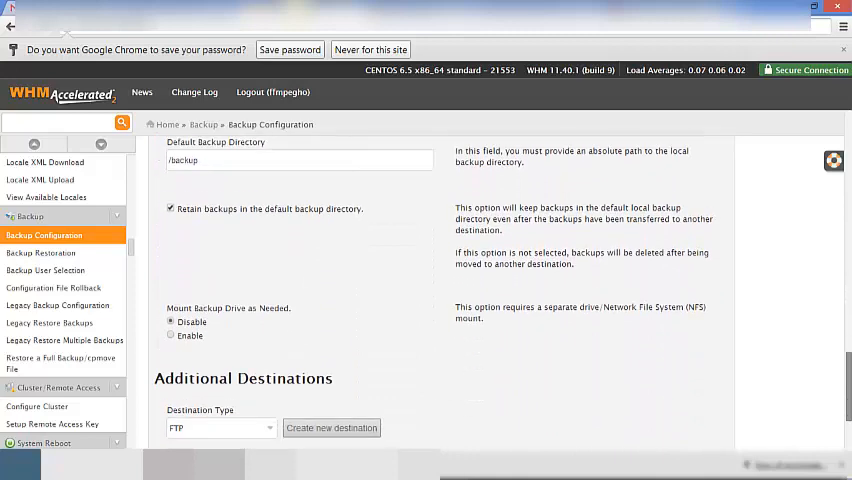
{"action": "scroll", "scroll_direction": "down", "scroll_amount": 3}
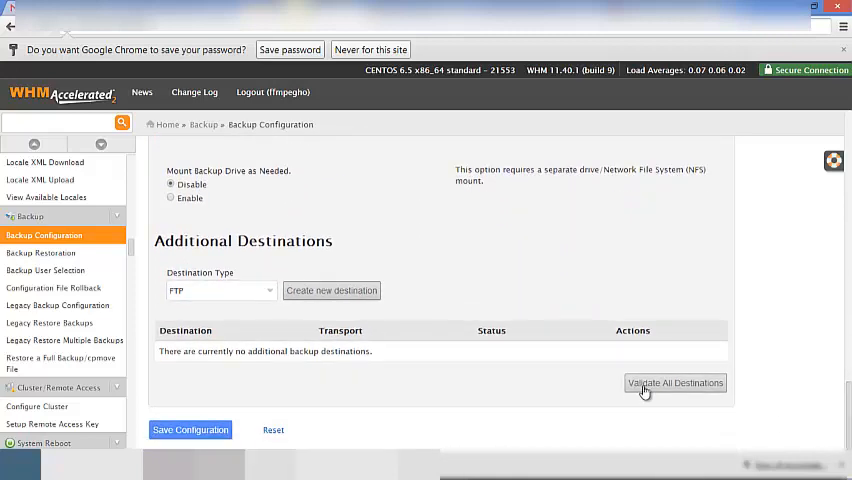
{"action": "mouse_move", "coordinate": [311, 415]}
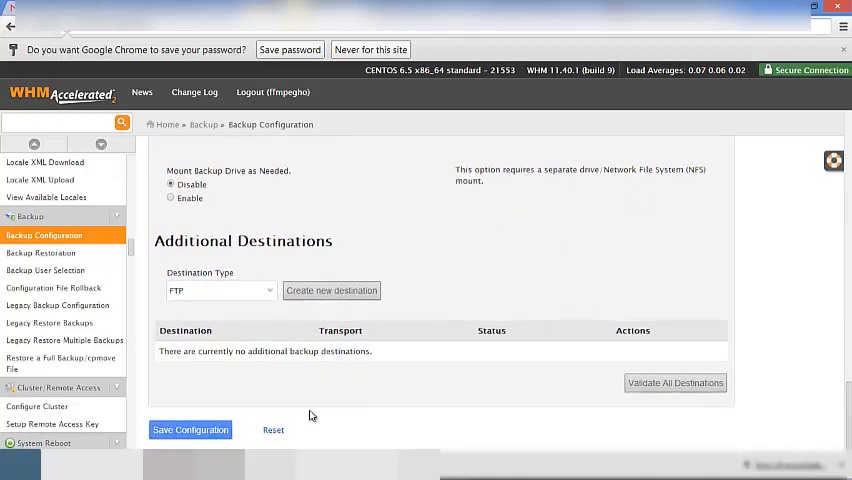